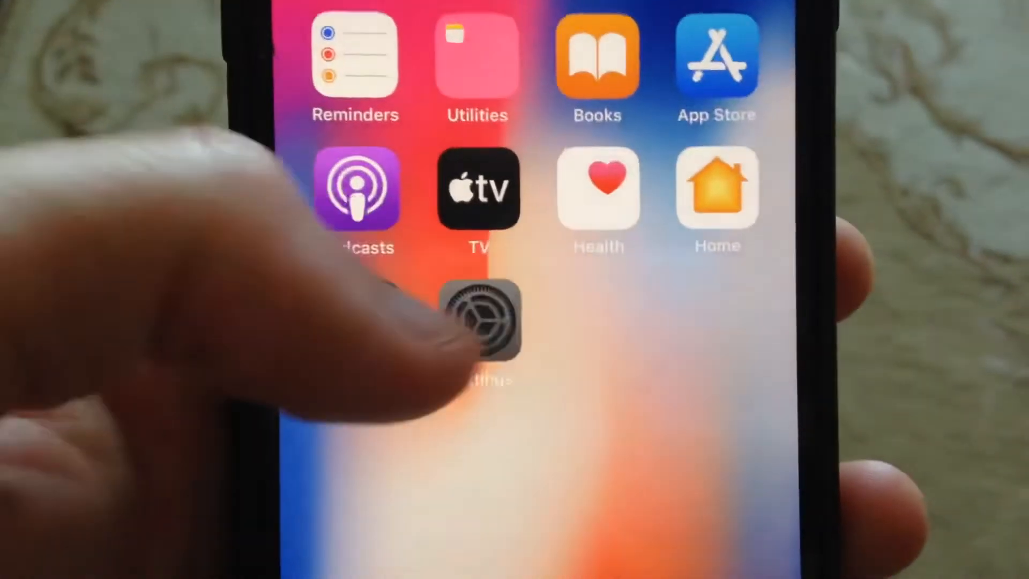
Step: In Settings, turn Wi-Fi back on and toggle Mobile Data to refresh the connection
left_click(479, 321)
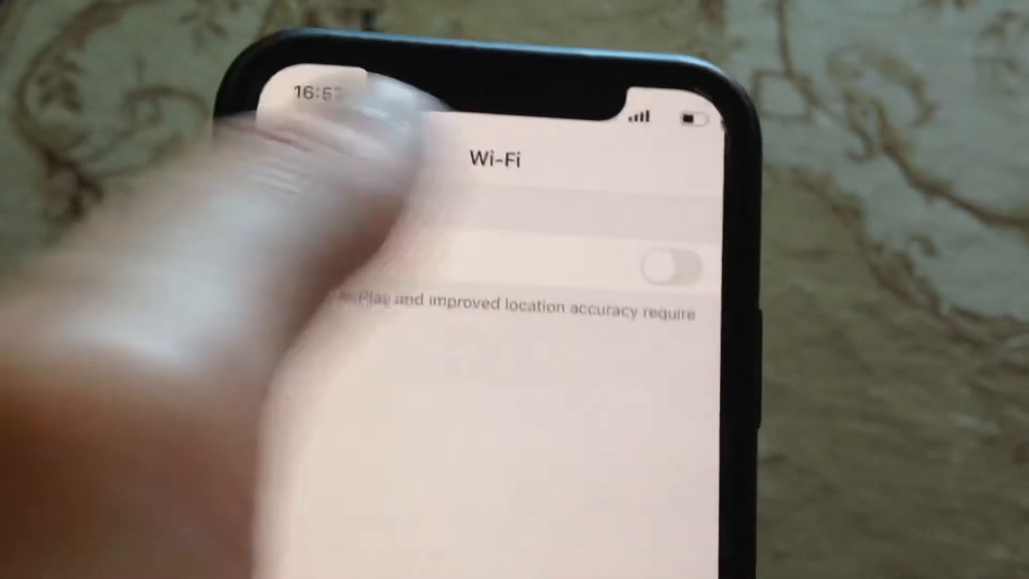
left_click(671, 265)
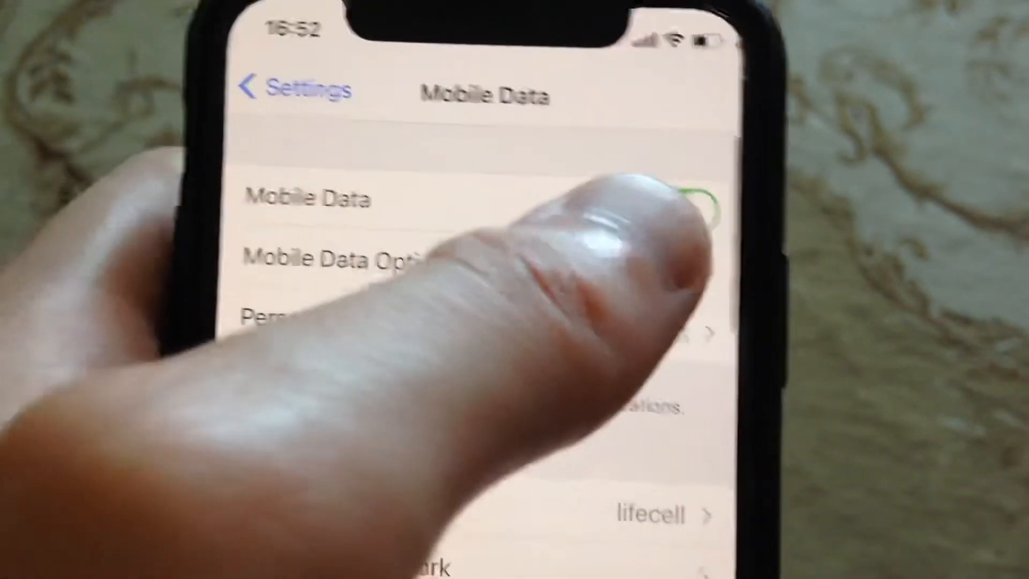
left_click(675, 217)
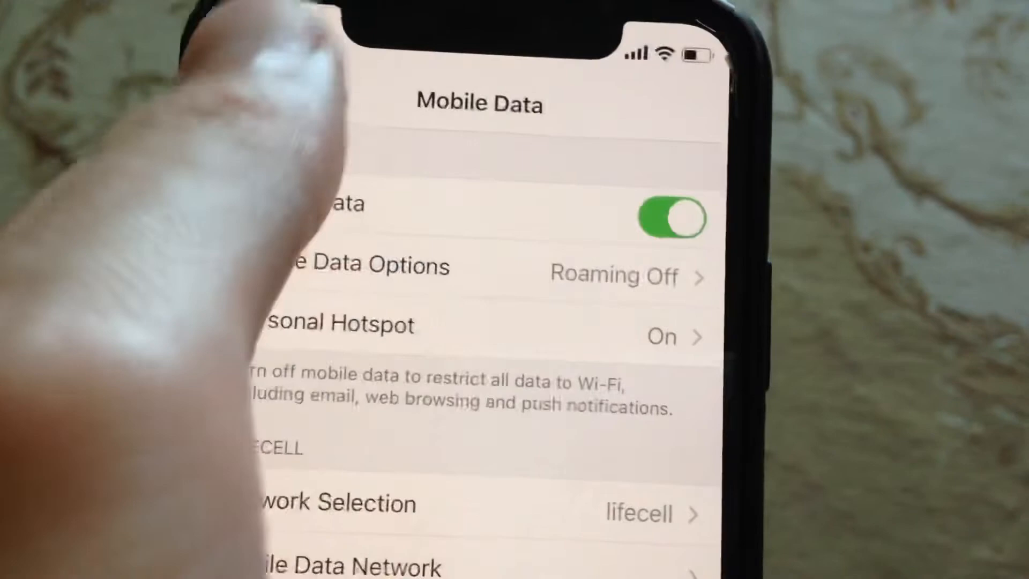